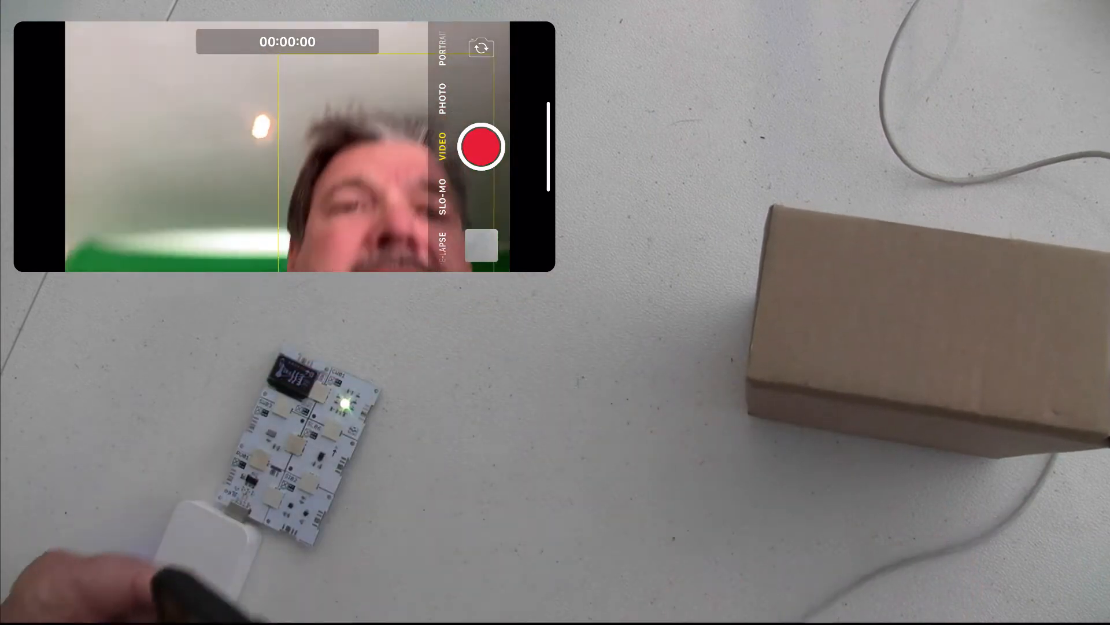
# - Flip to the rear camera so the preview shows the circuit board and box
pyautogui.click(481, 48)
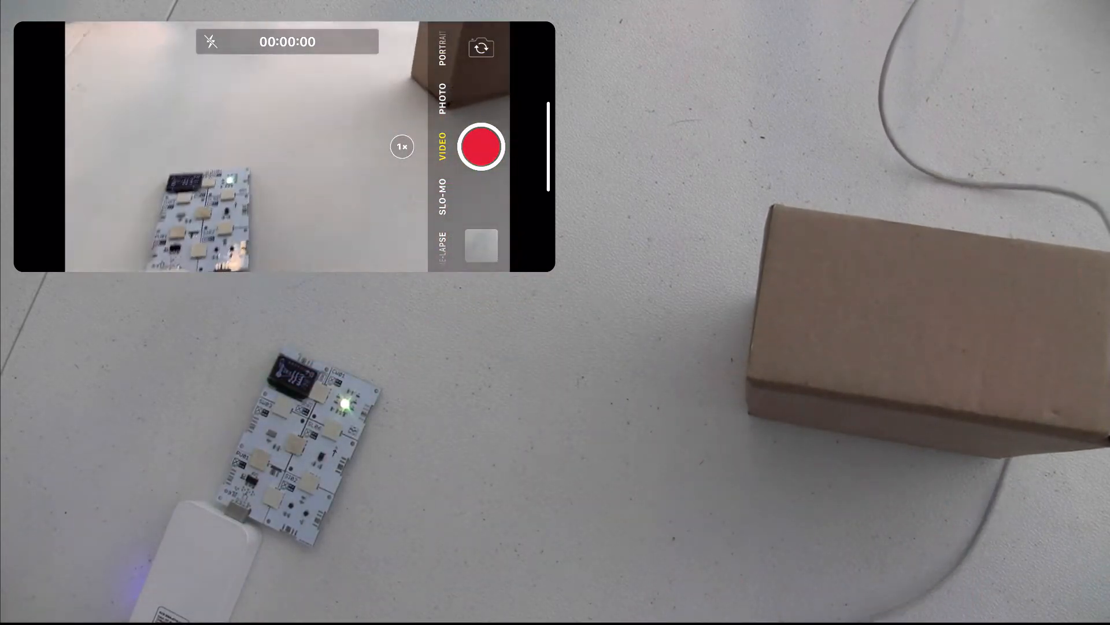